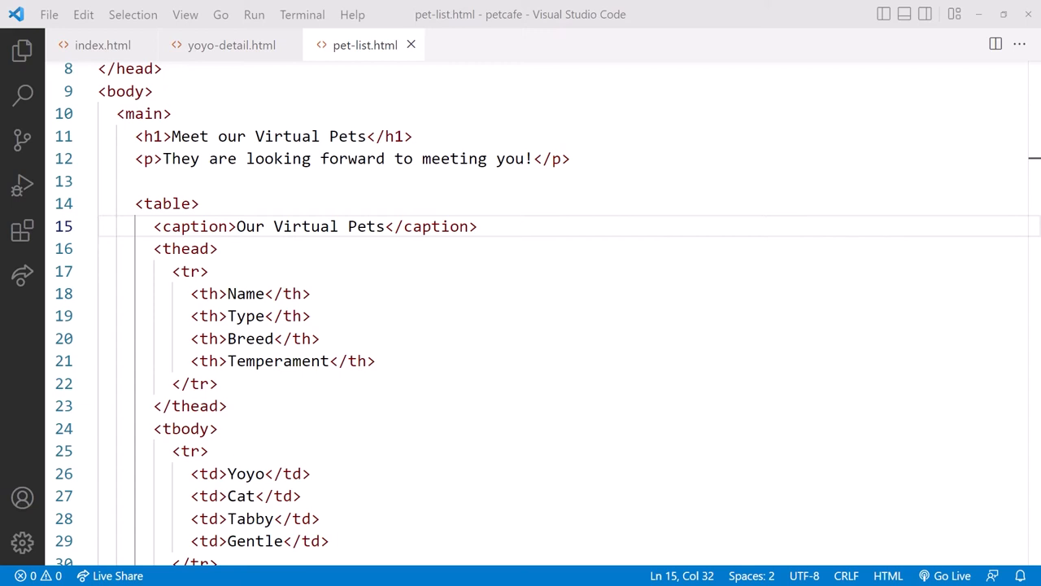
# Refresh the petcafe Explorer so the images folder with pets.jpg and yoyosittingonthefence.jpg appears
pyautogui.click(22, 50)
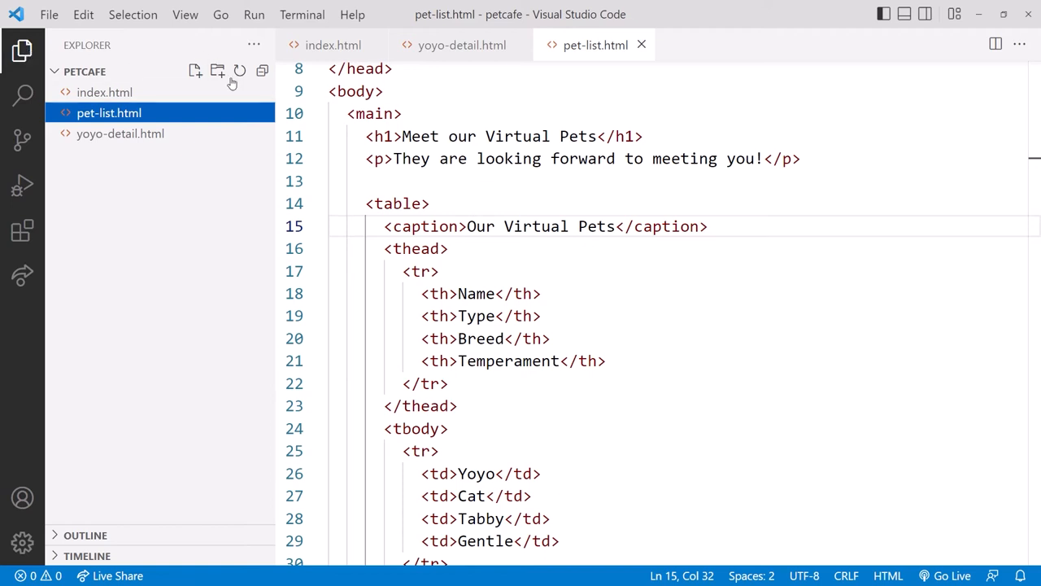
pyautogui.click(217, 70)
pyautogui.write('images')
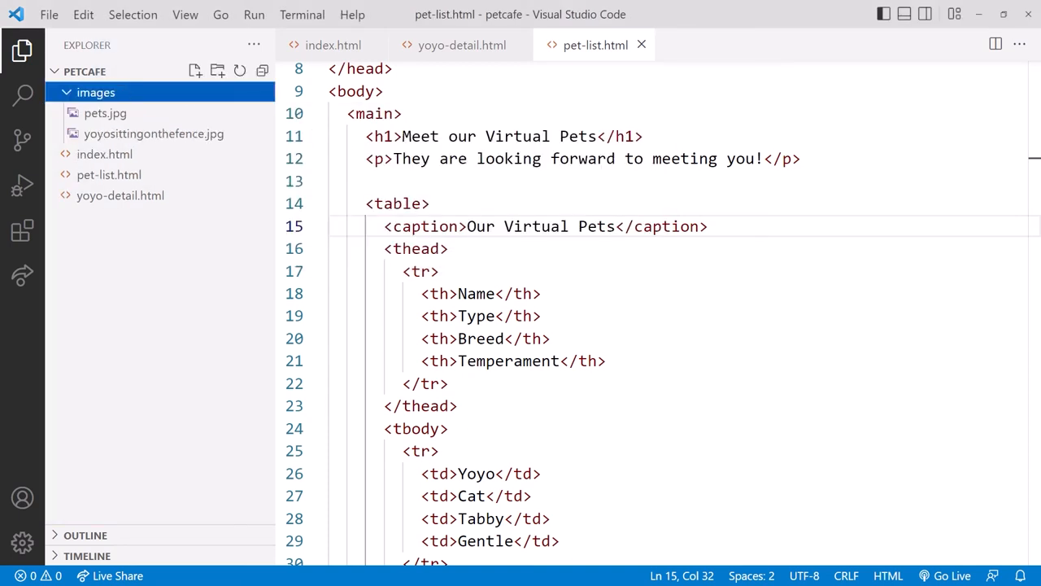
# In yoyo-detail.html, add a <figure> element right after the Meet Yoyo heading
pyautogui.click(462, 44)
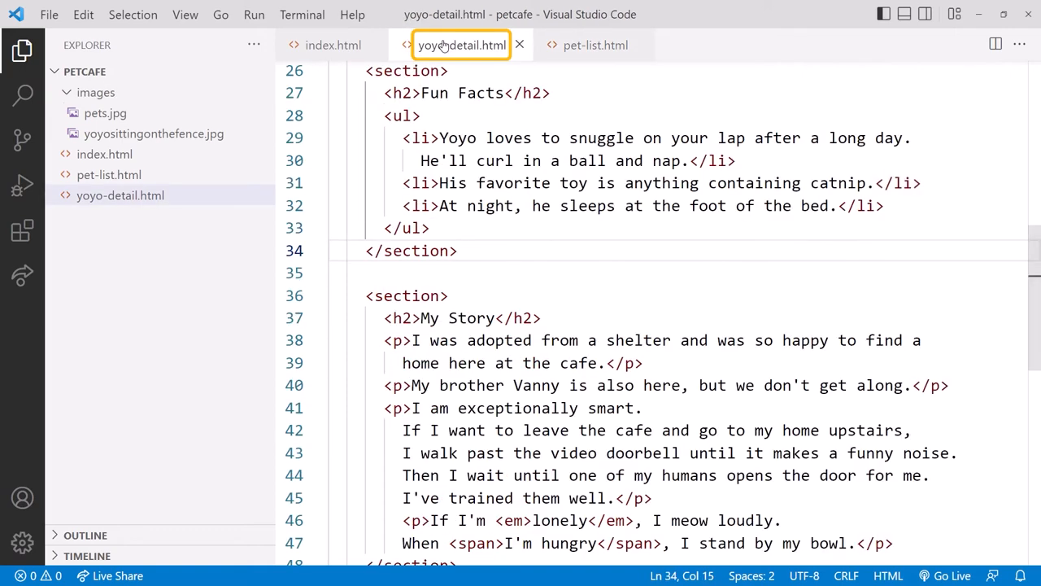
pyautogui.moveTo(22, 50)
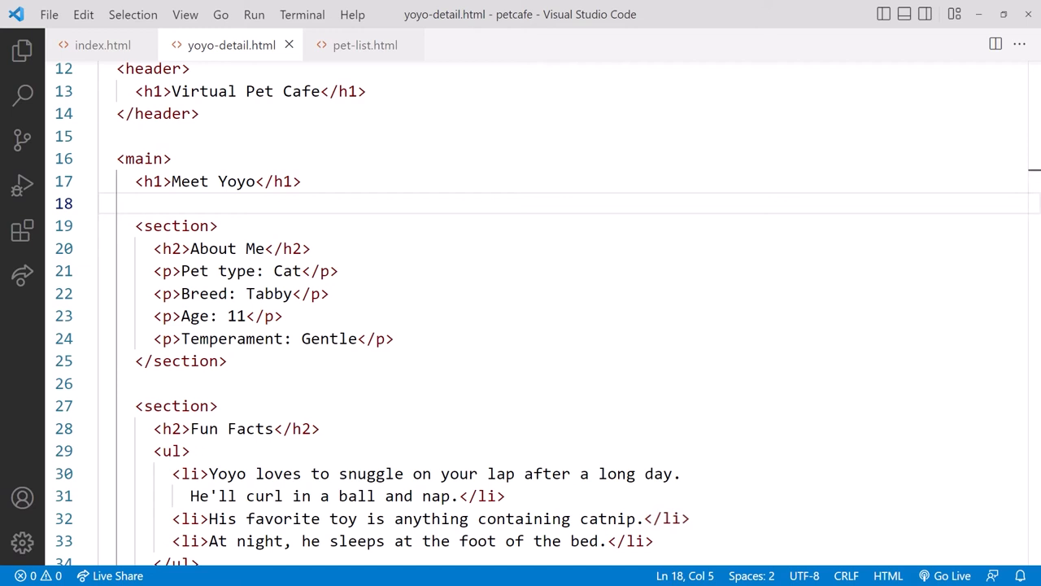
pyautogui.write('<figure>')
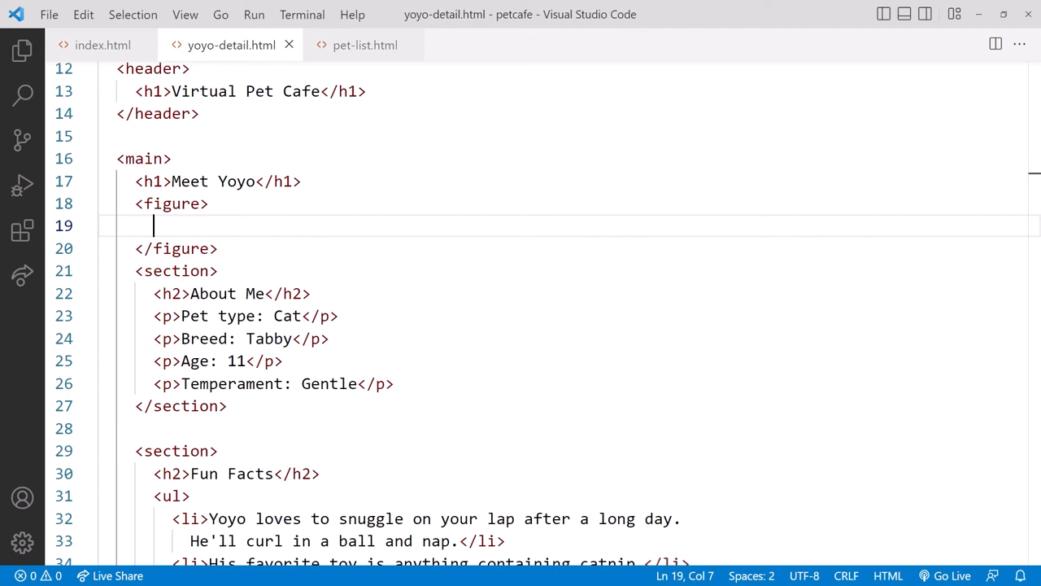
# Insert an img of images/yoyosittingonthefence.jpg with alt 'Yoyo the cat sitting on a fence'
pyautogui.write('img')
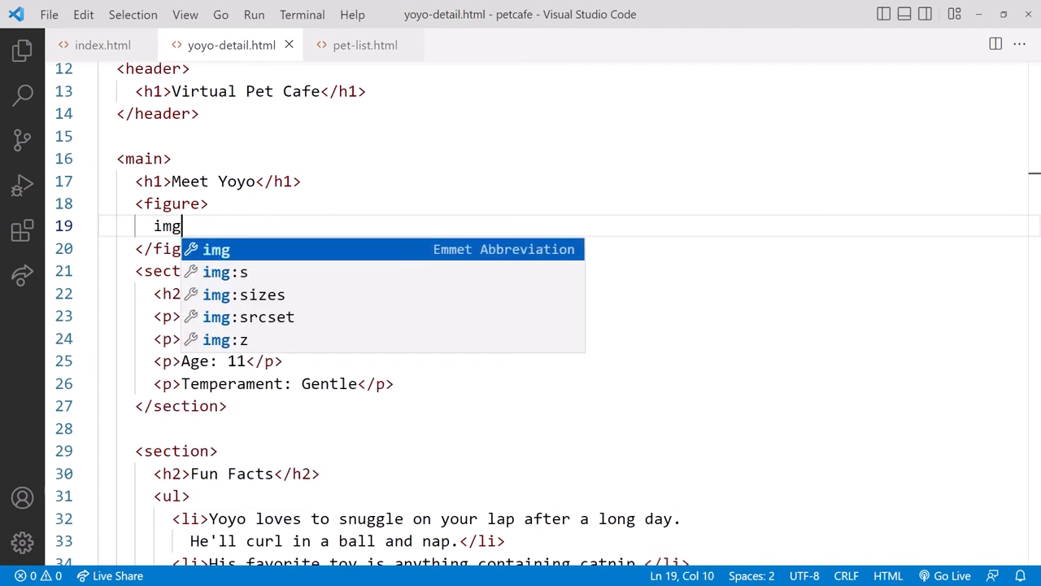
pyautogui.press('Tab')
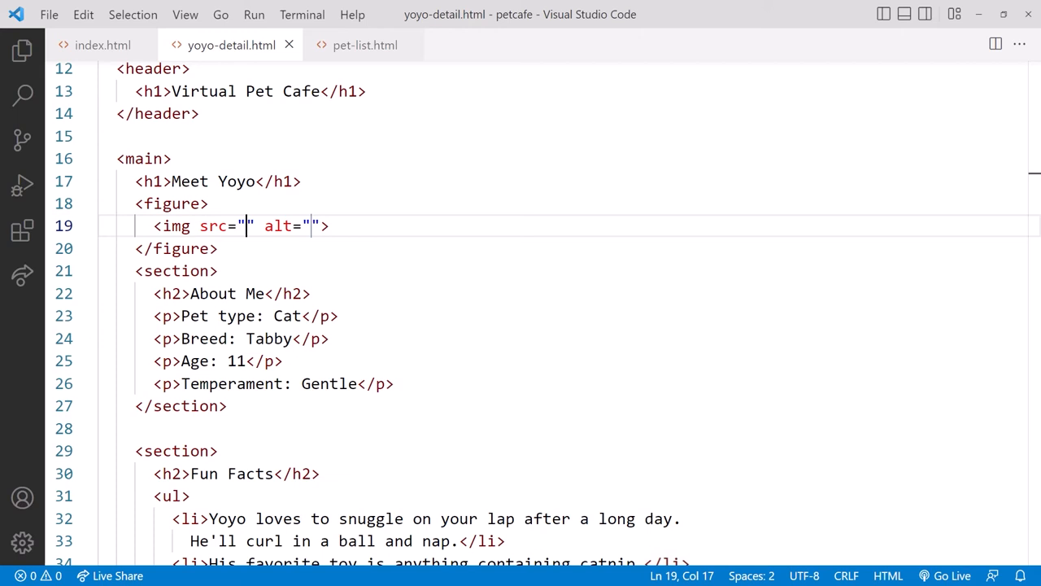
pyautogui.write('images/')
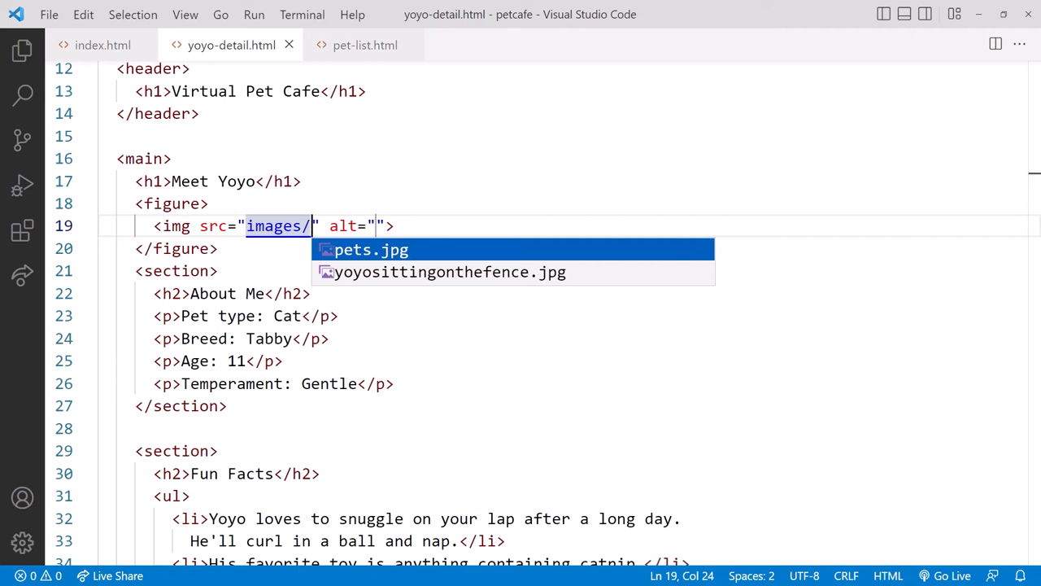
pyautogui.press('Down')
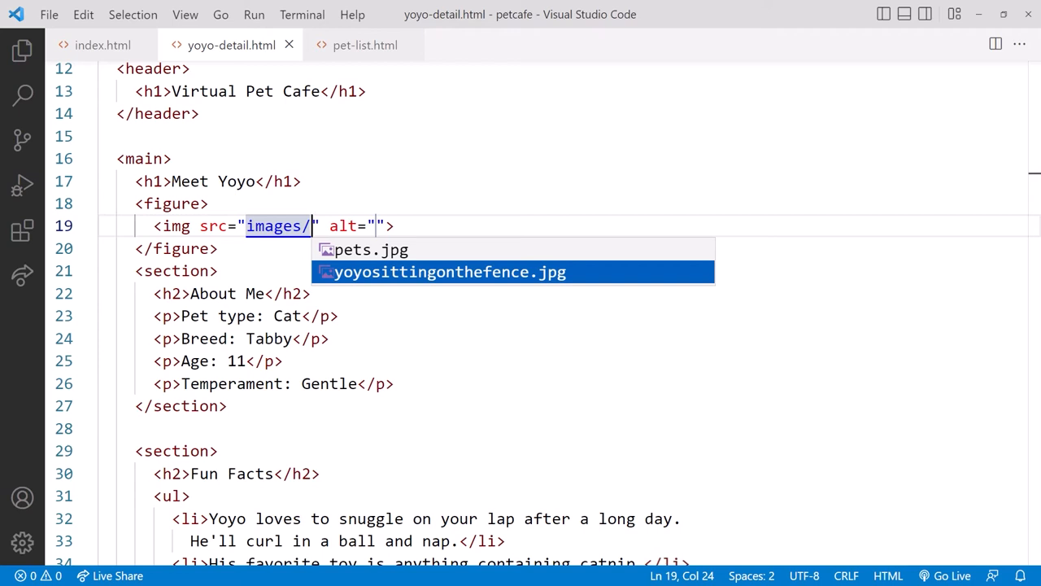
pyautogui.click(450, 272)
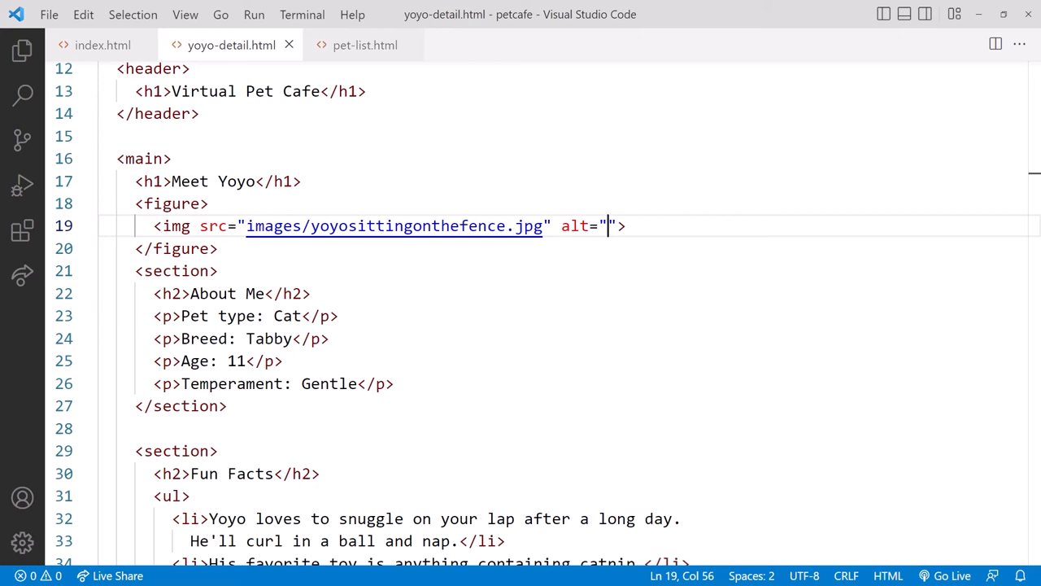
pyautogui.write('Yoyo the')
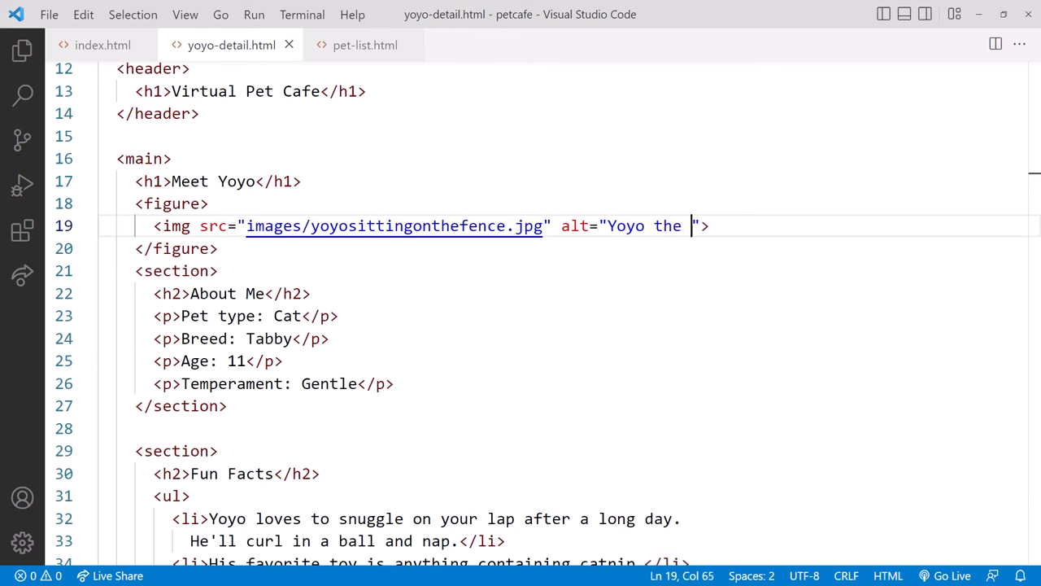
pyautogui.write('cat sitting on a fence enjoying some fresh air">')
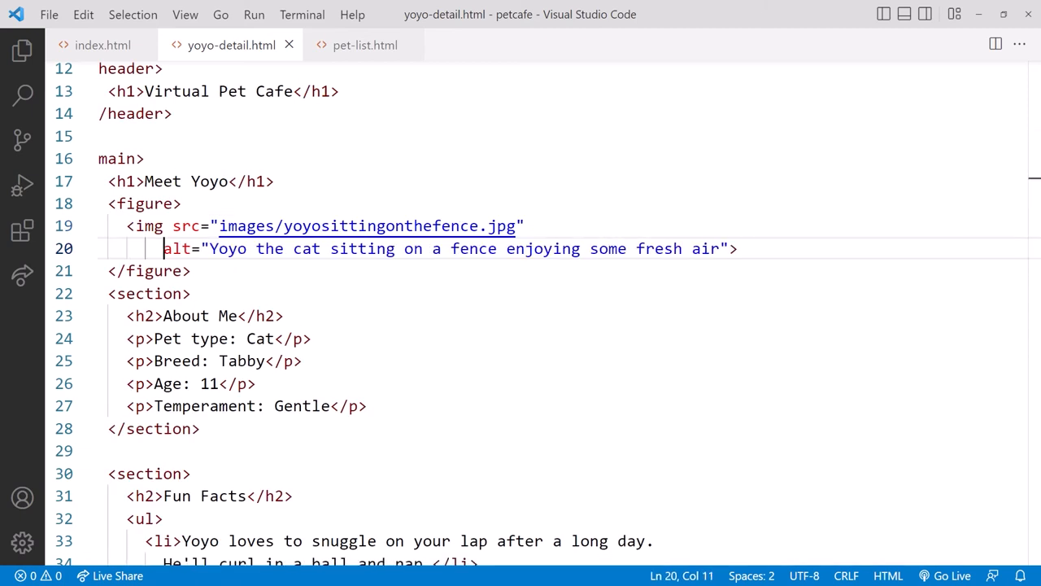
# Add the figcaption 'Yoyo enjoyes being out in the backyard' and start Go Live
pyautogui.write('<figcaption')
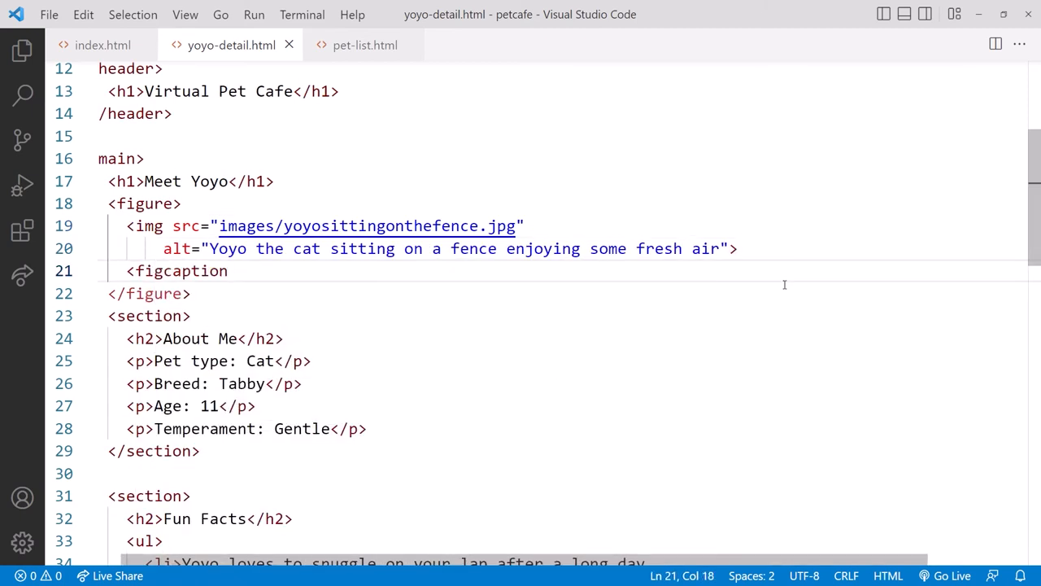
pyautogui.write('Yoyo enjoyes being</figcaption>')
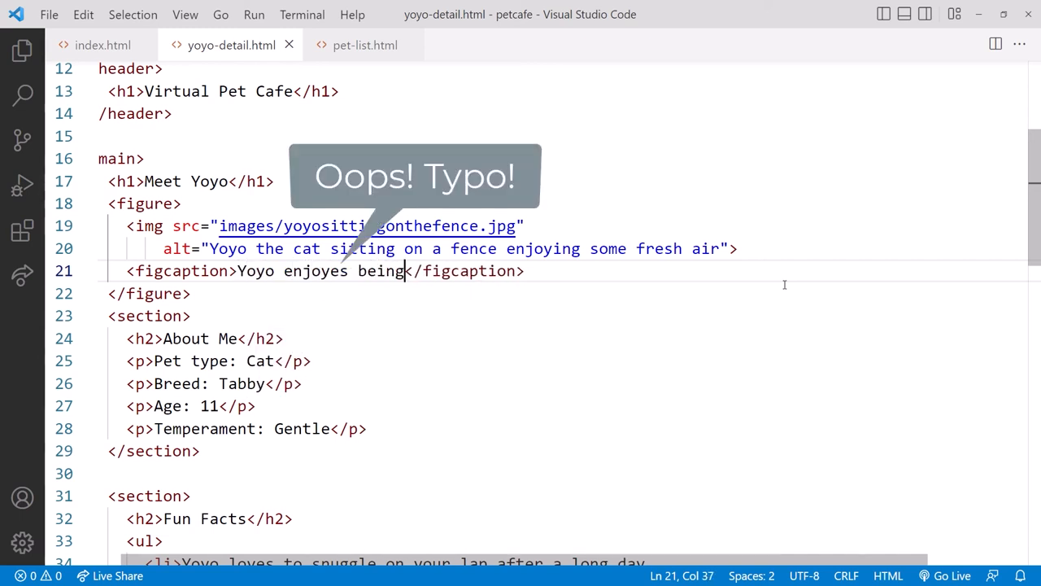
pyautogui.write('out in the backyard')
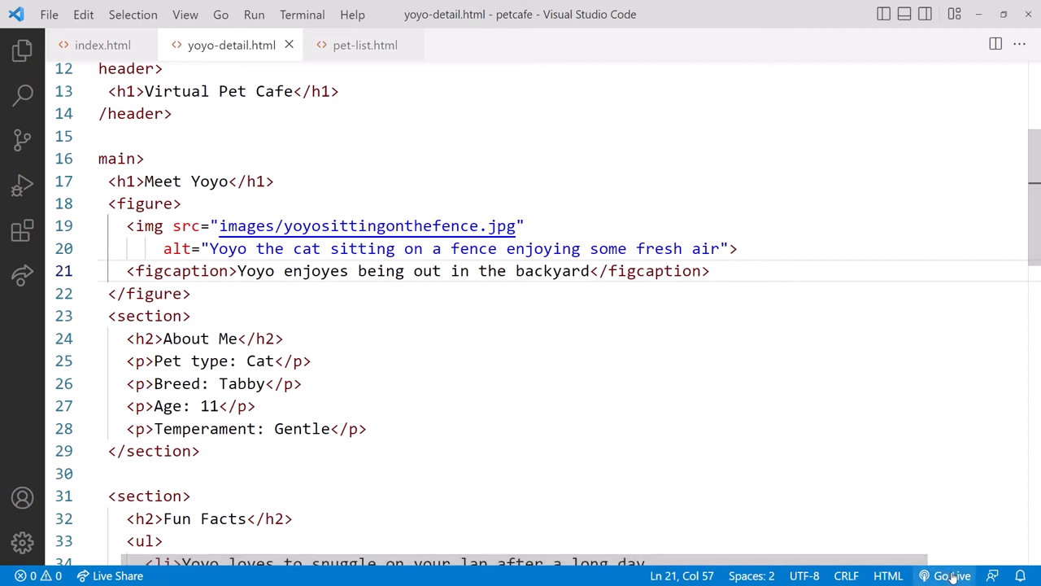
pyautogui.click(952, 576)
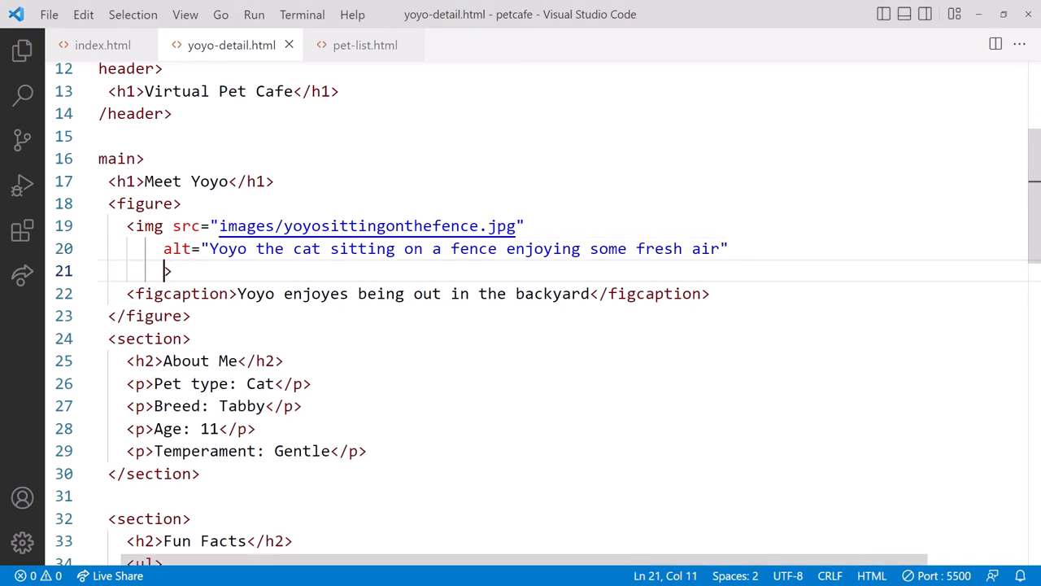
# Give Yoyo's img height="200" and width="300", then return to index.html
pyautogui.write('height="200" w')
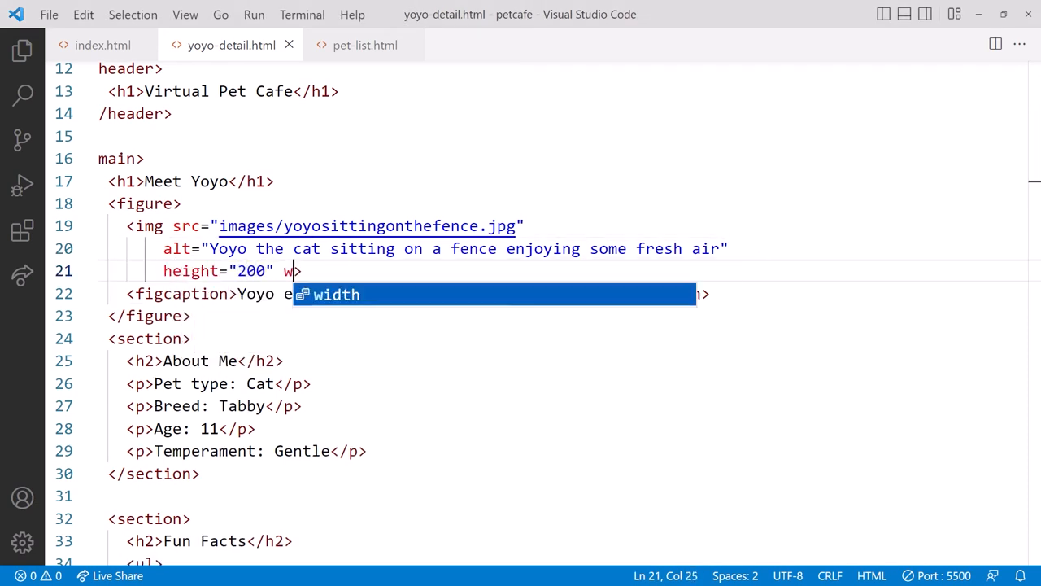
pyautogui.write('idth="300"')
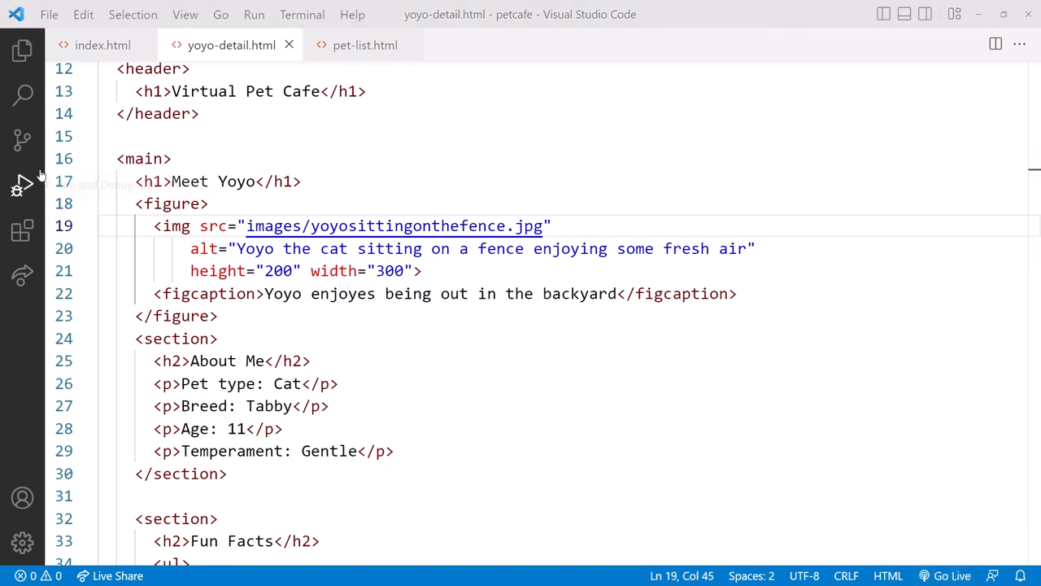
pyautogui.click(102, 45)
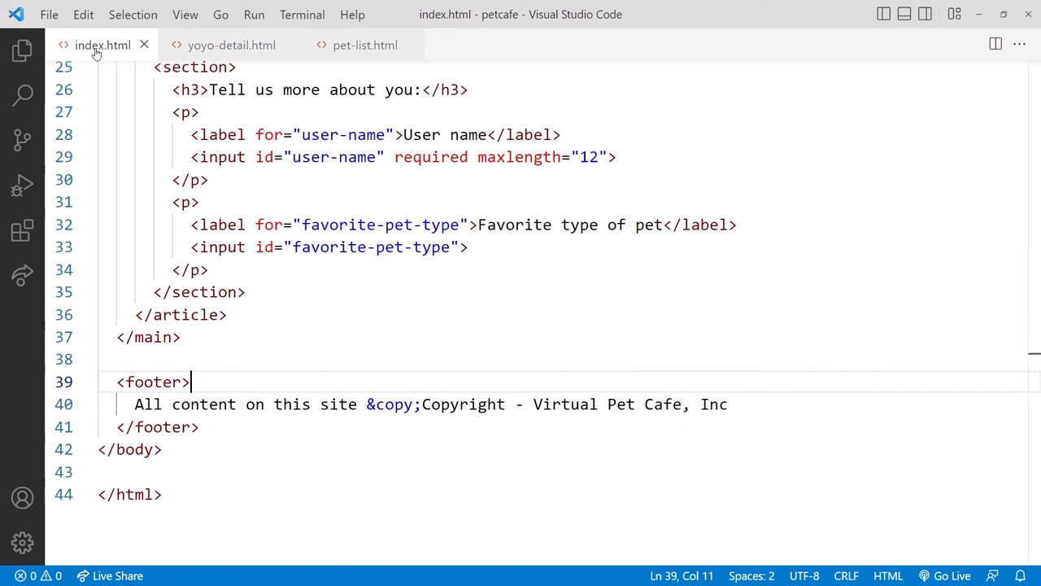
# Toggle the Explorer and scroll to the top of index.html to reach the header
pyautogui.click(22, 50)
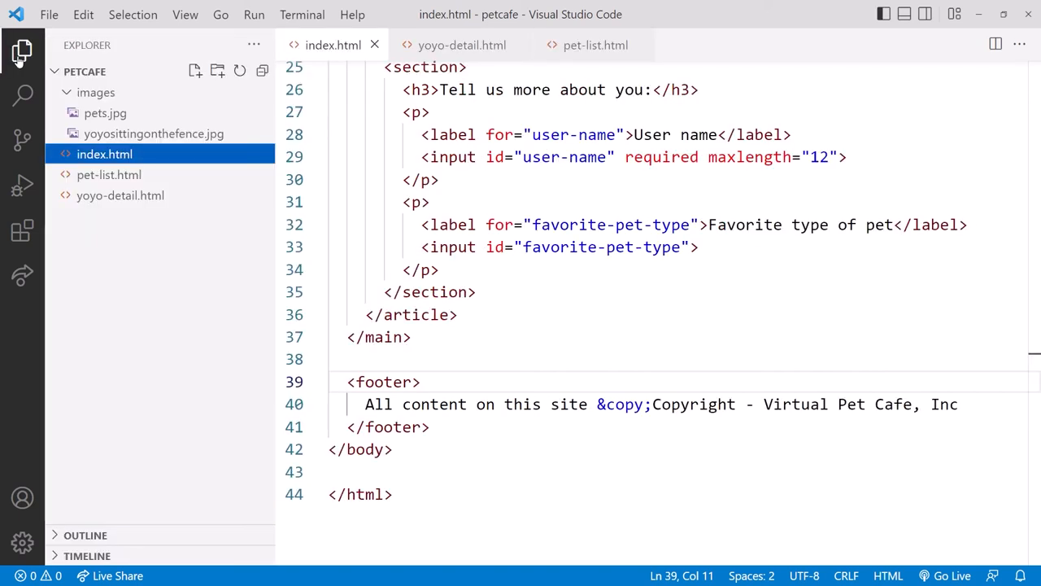
pyautogui.click(22, 52)
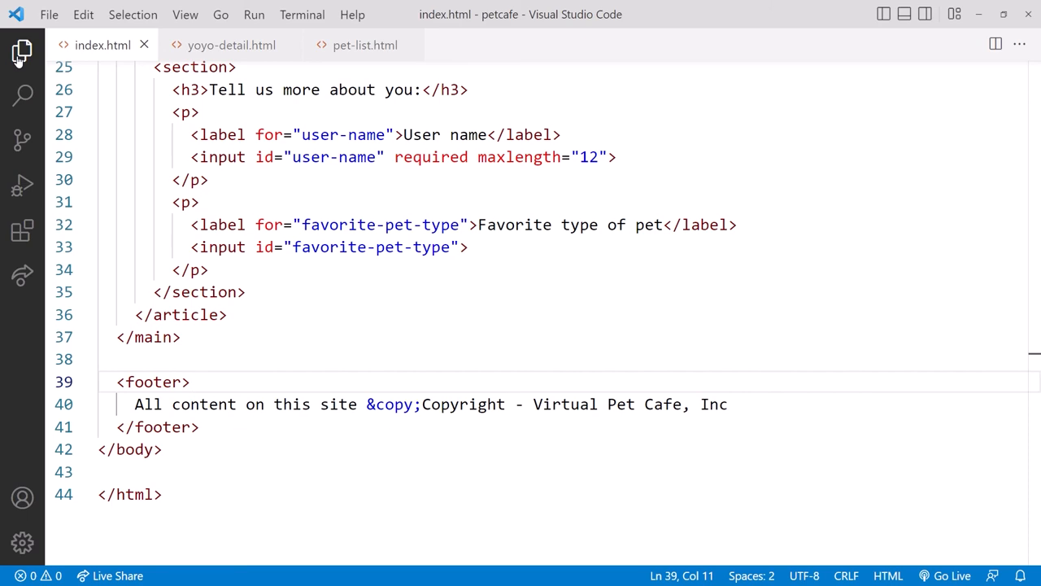
pyautogui.scroll(3)
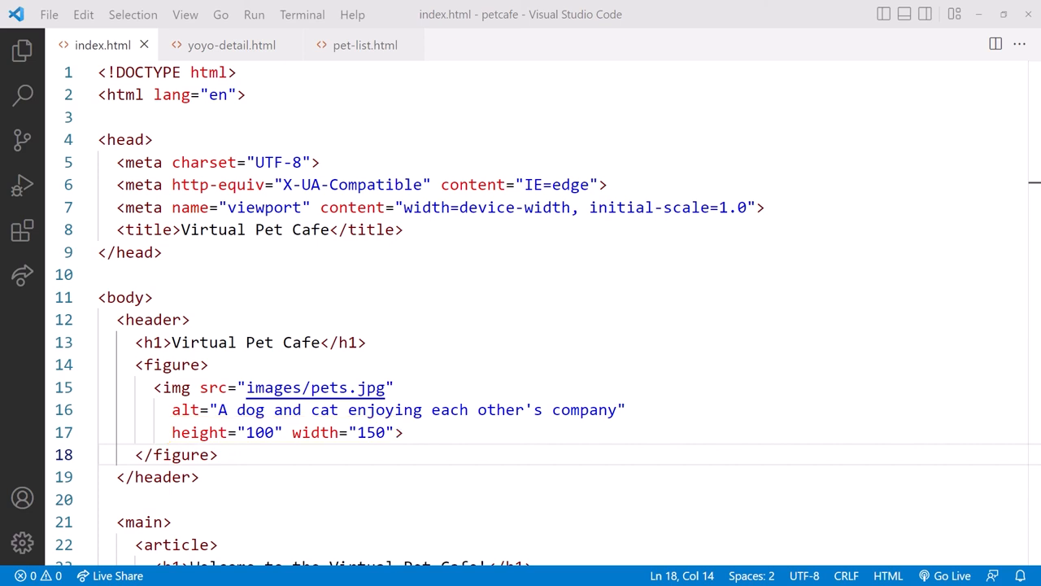
# Caption the header figure 'Virtual Pet Cafe', replacing the old h1, and start Go Live
pyautogui.write('<fi')
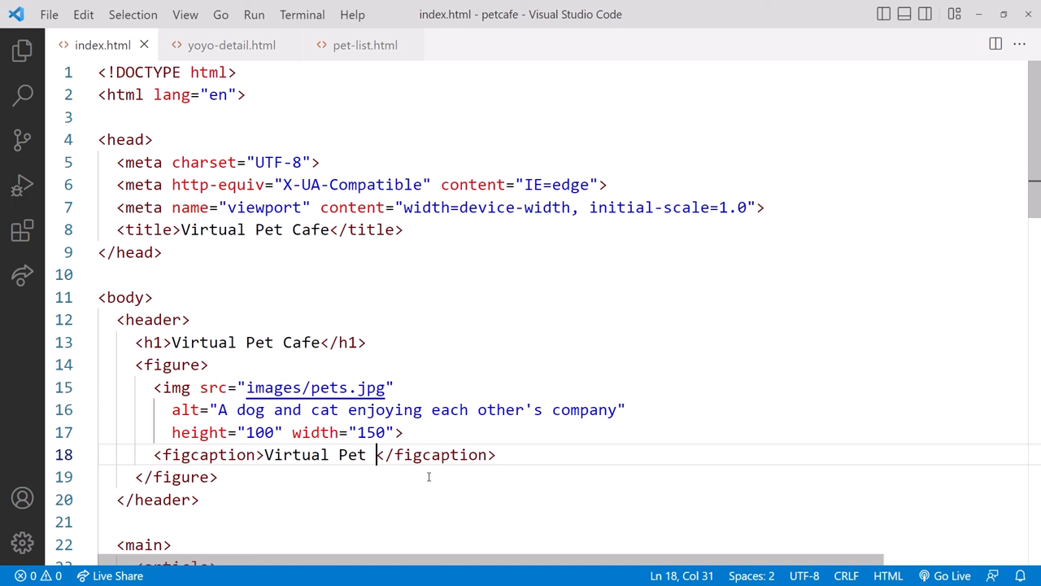
pyautogui.write('Cafe')
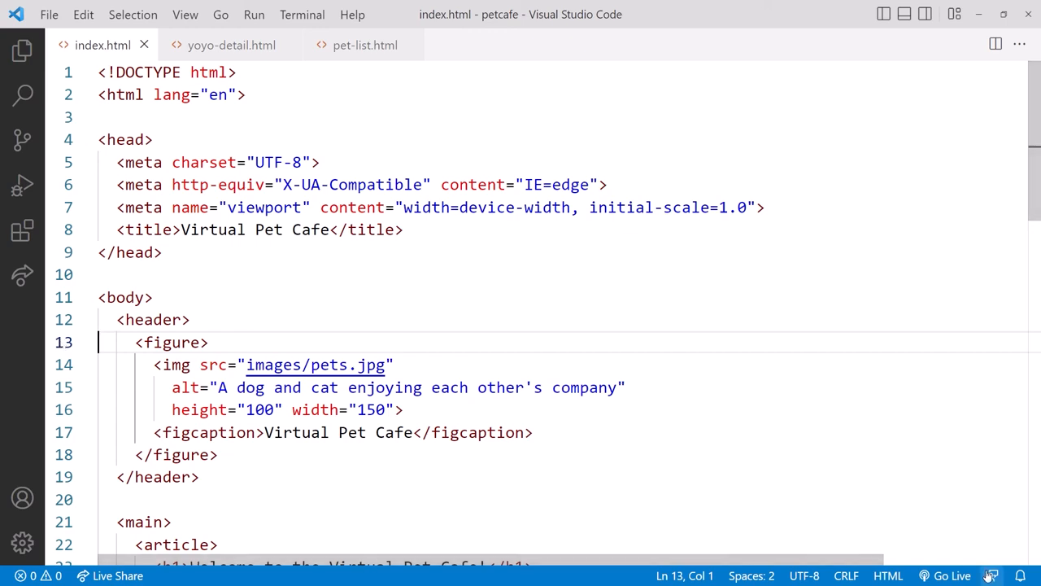
pyautogui.click(945, 575)
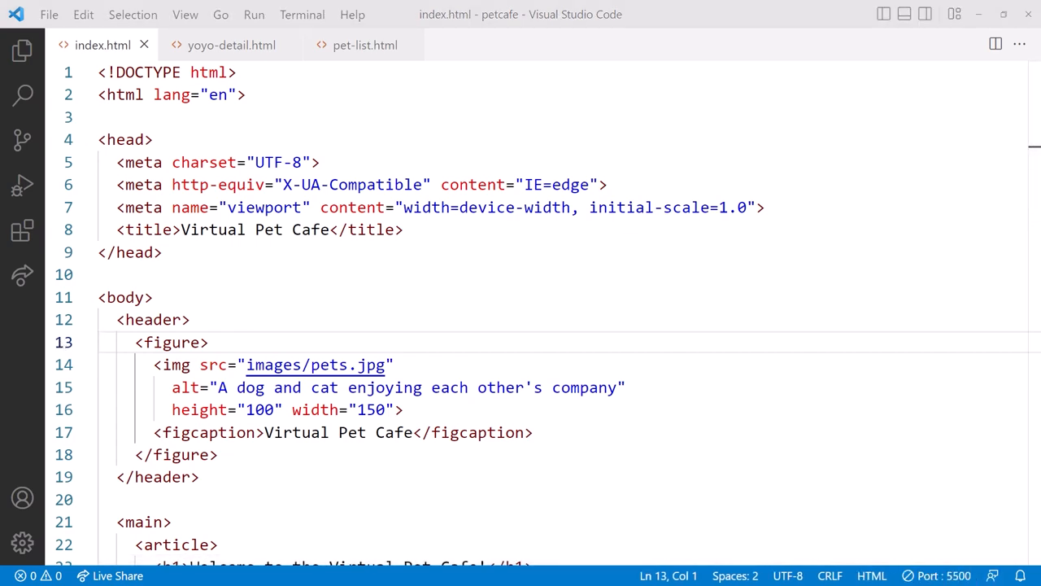